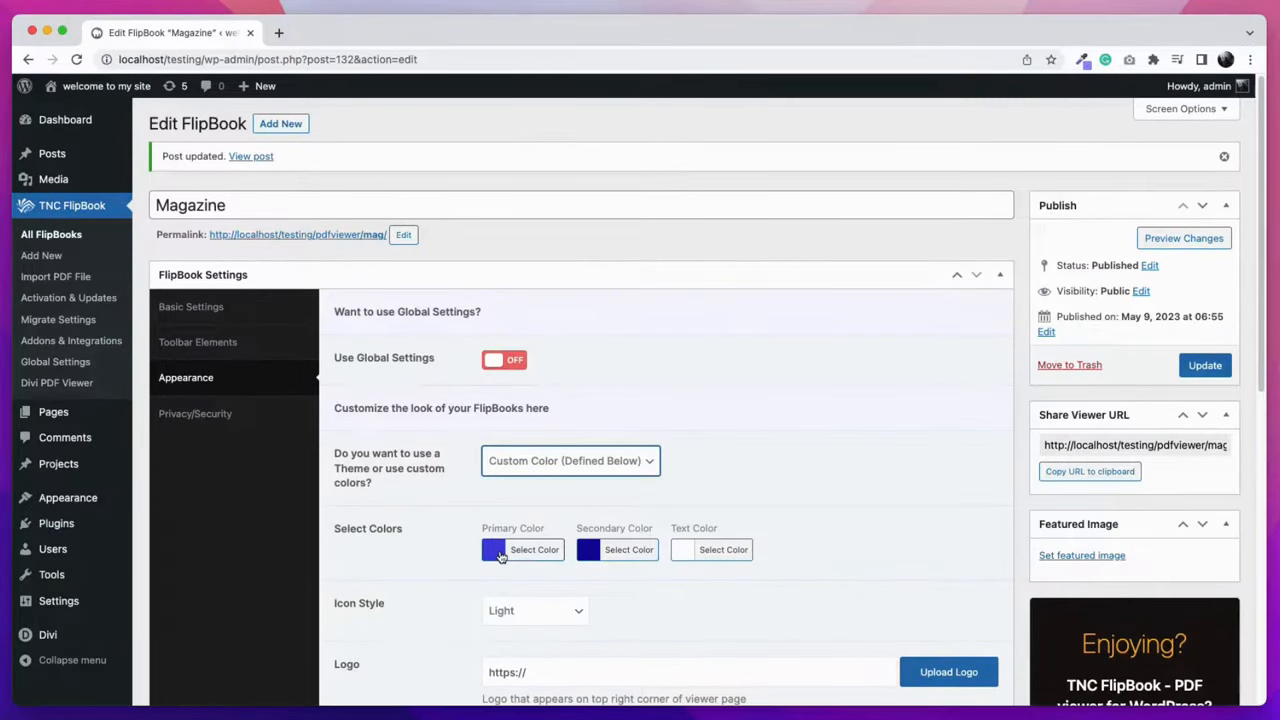
Pick blue primary, dark navy secondary and white text colours for Magazine and update
left_click(522, 548)
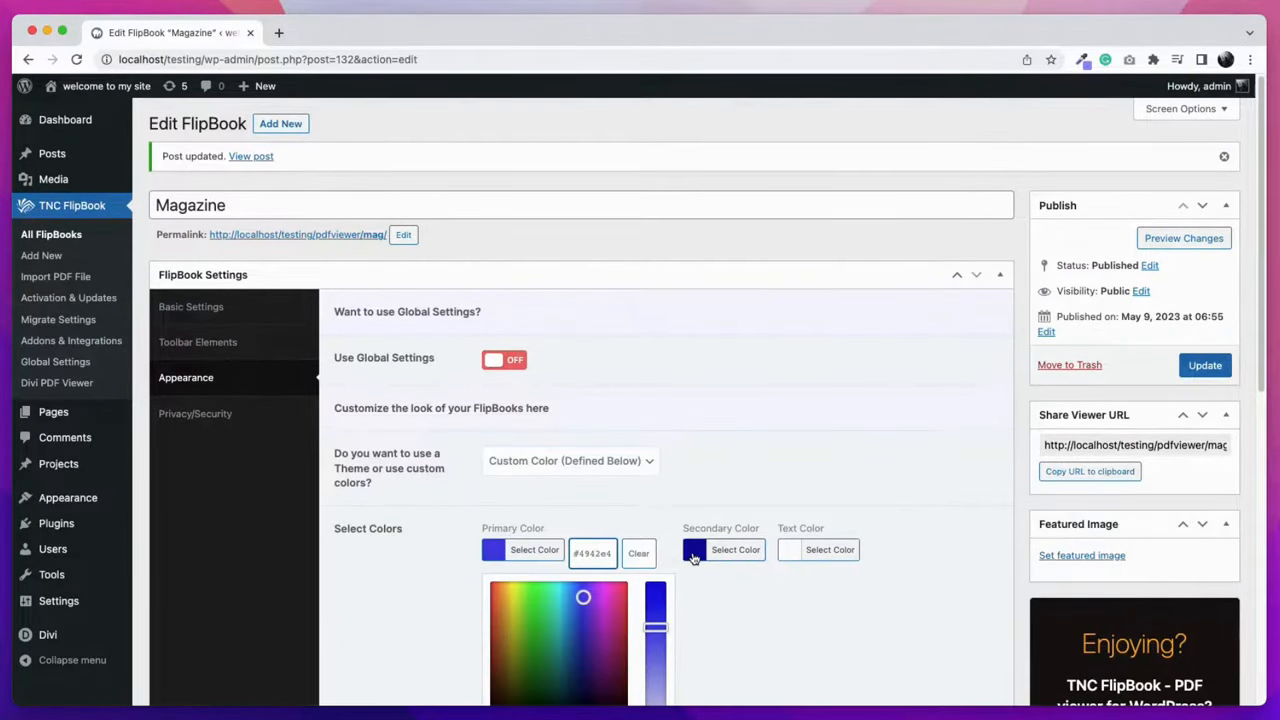
left_click(736, 548)
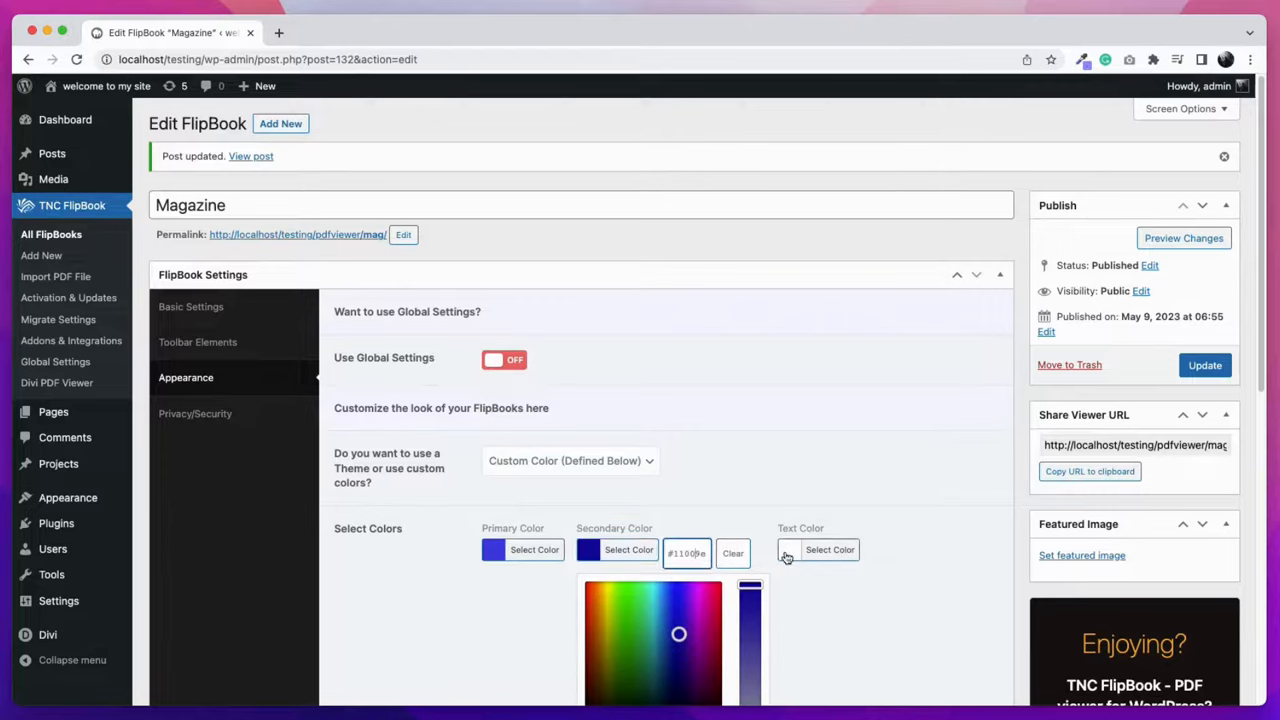
left_click(828, 548)
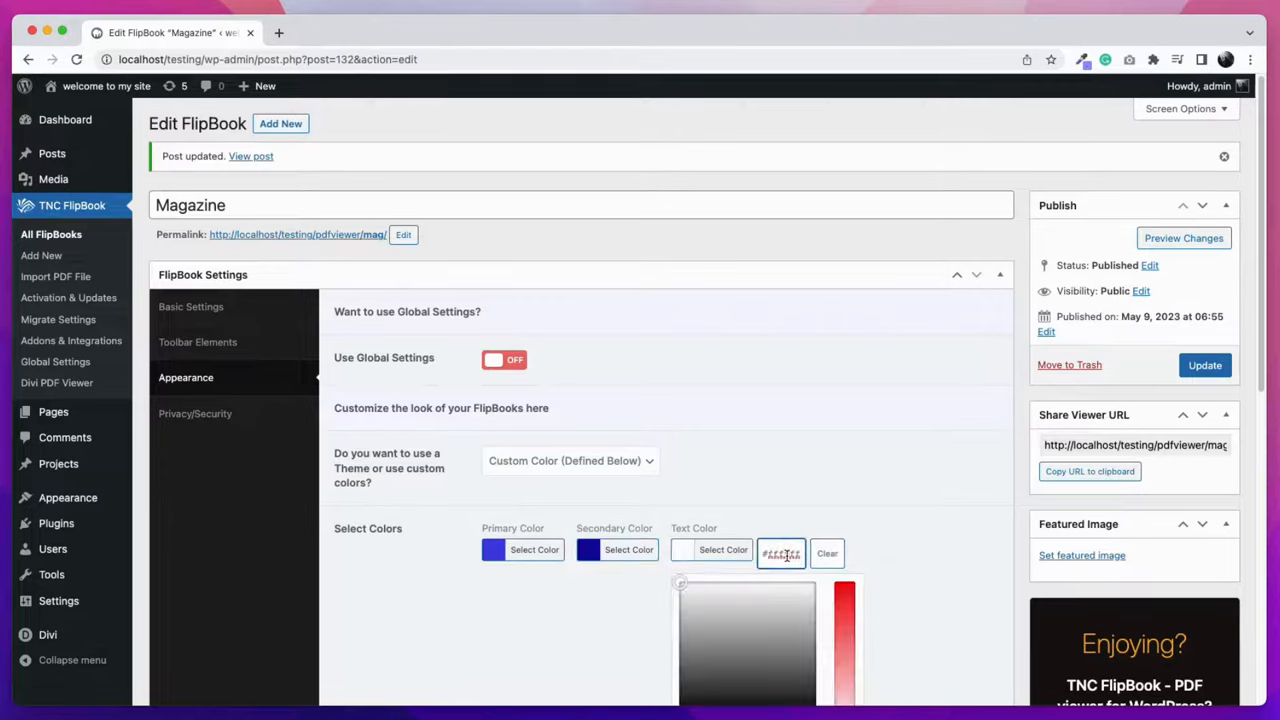
left_click(920, 548)
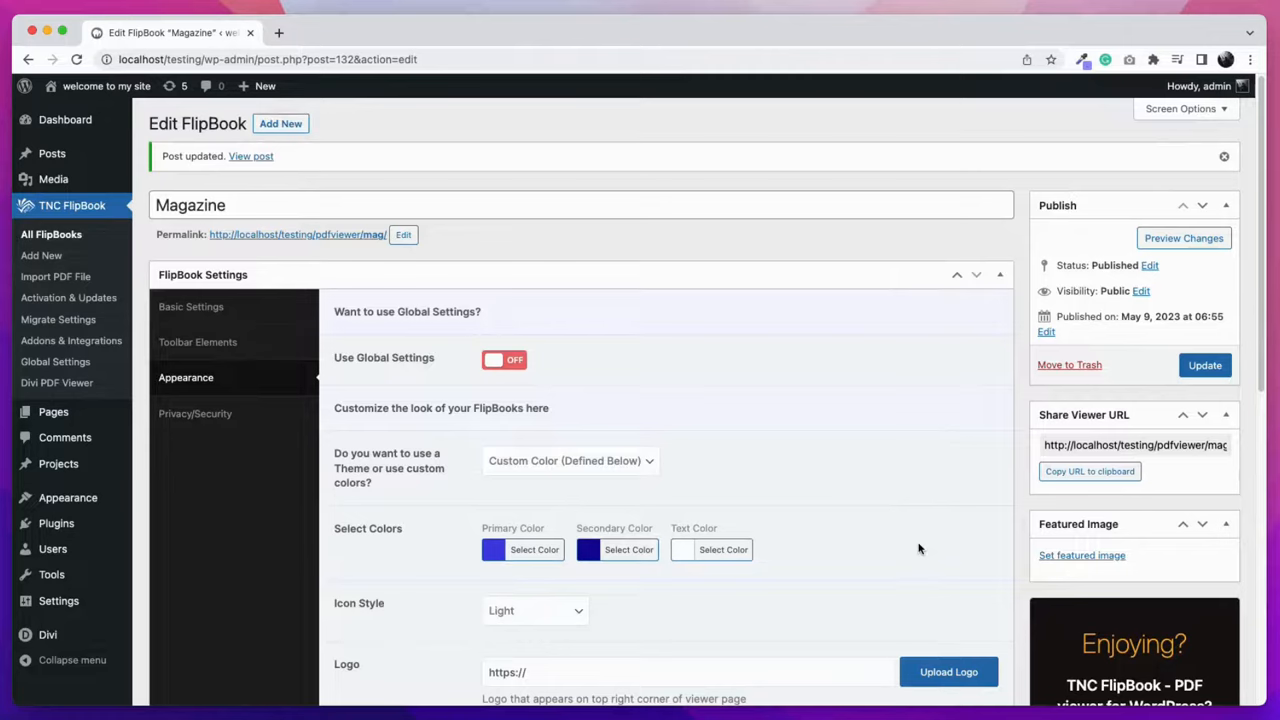
left_click(192, 306)
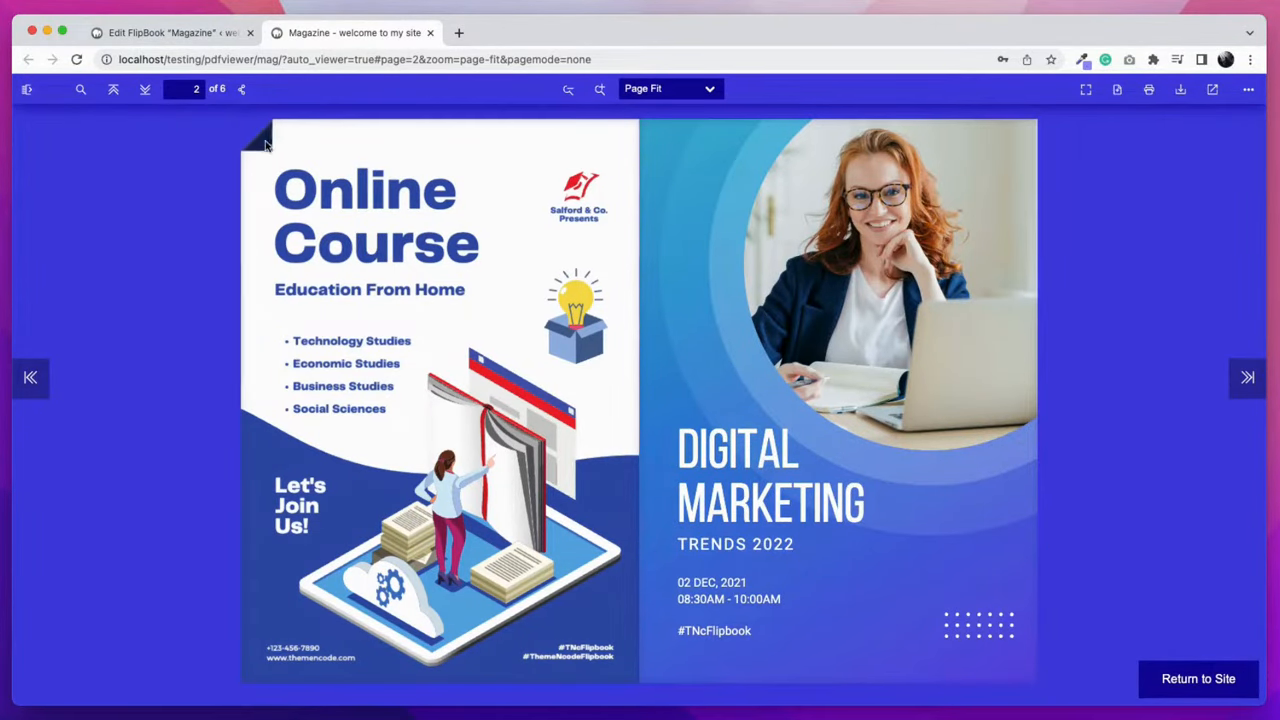
View the Magazine flipbook's viewer page showing the new blue background and toolbar
left_click(170, 32)
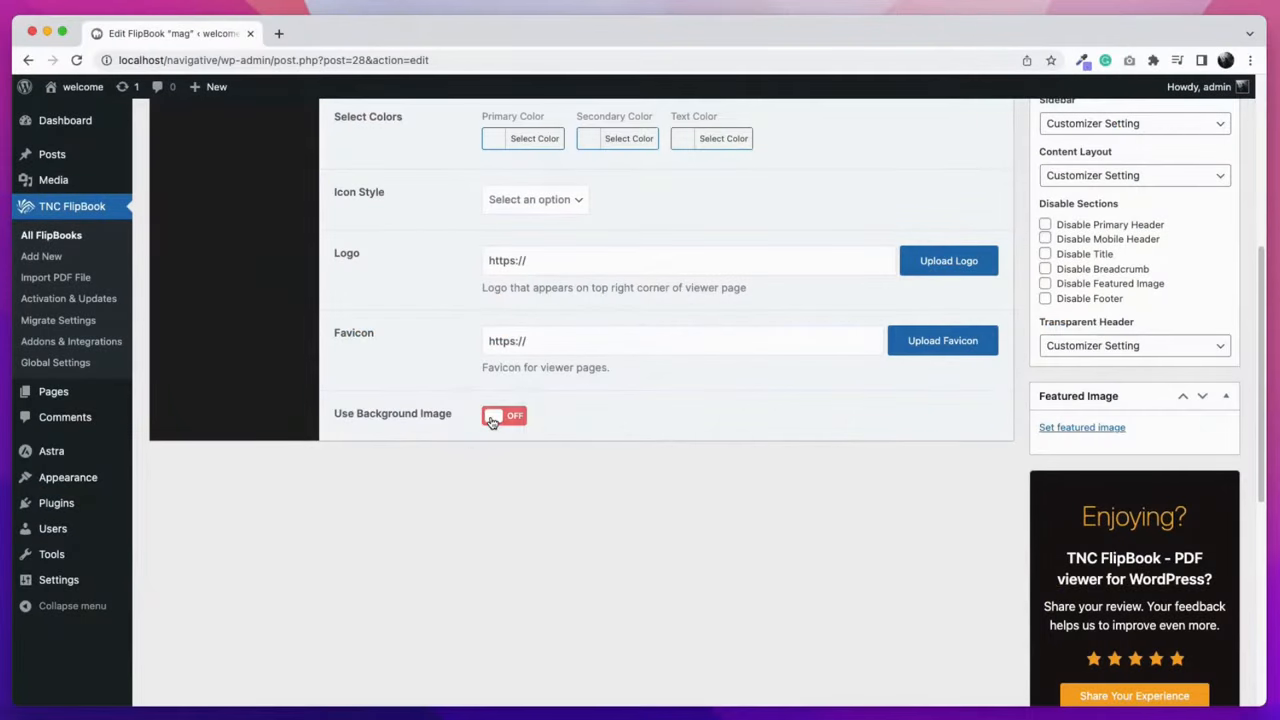
Enable a viewer background image and select the wooden texture pexels-photo-82256.jpeg
left_click(504, 414)
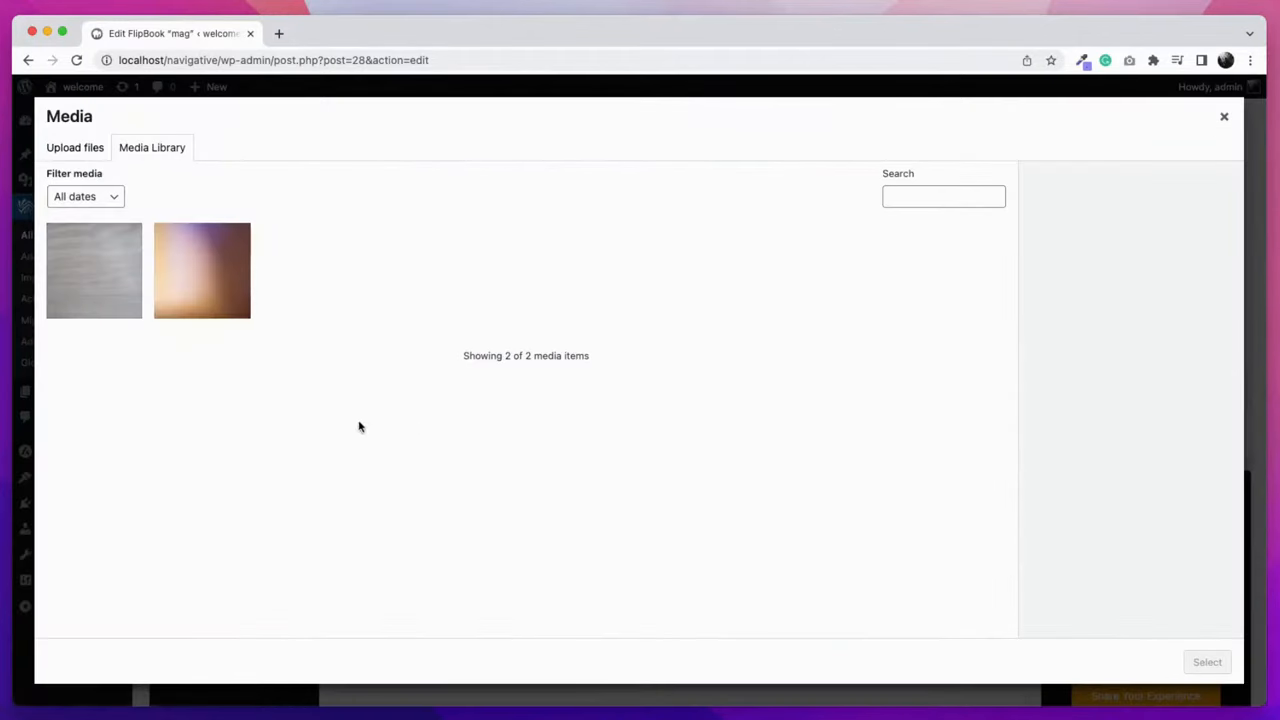
left_click(94, 270)
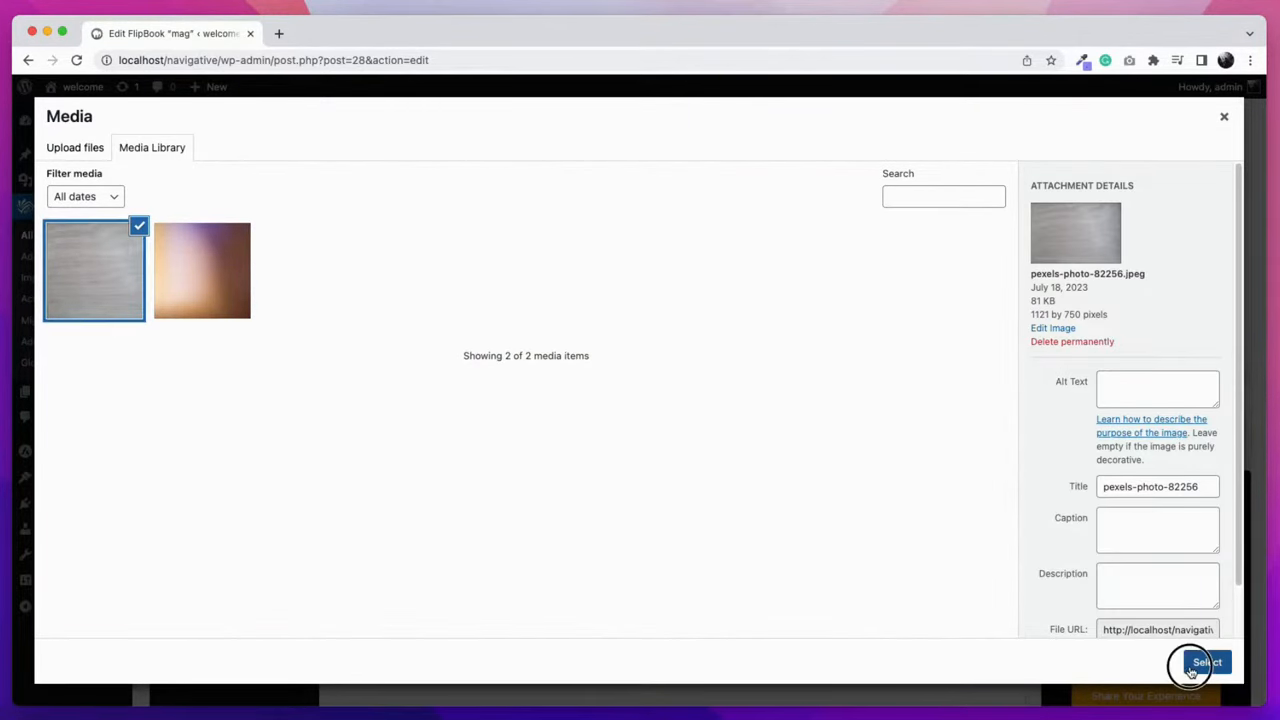
left_click(1204, 662)
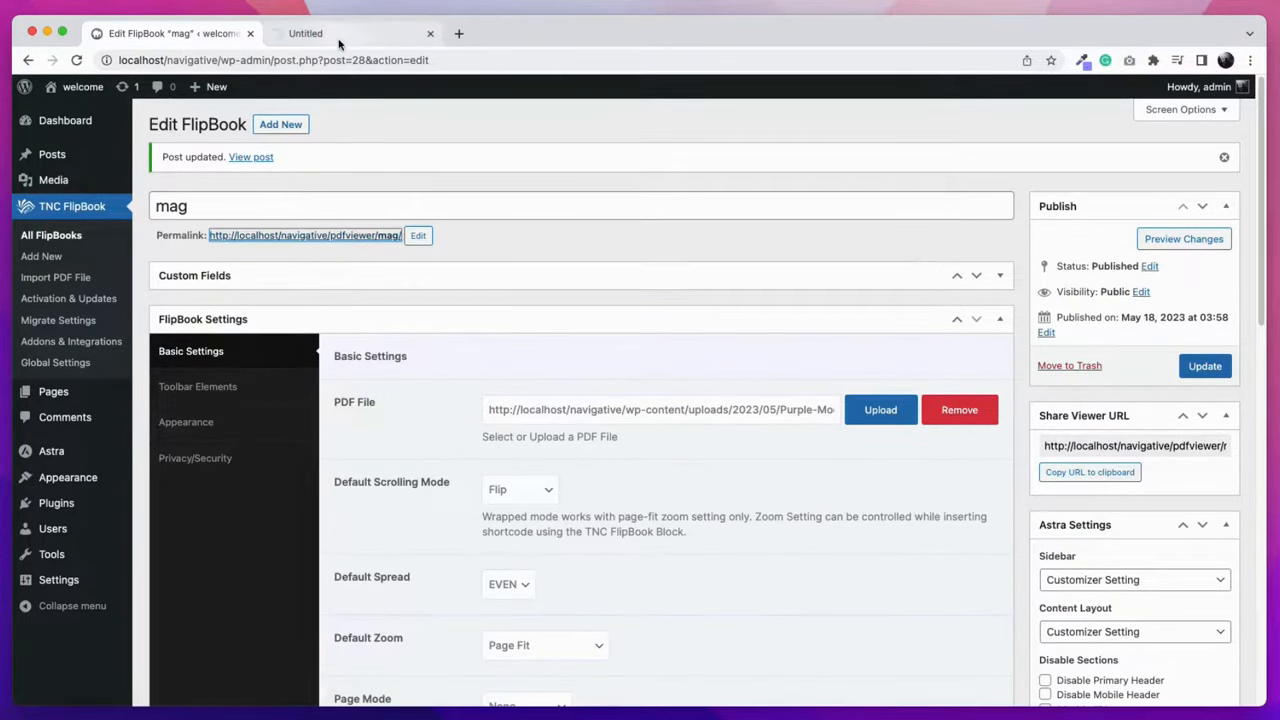
Preview the mag flipbook's Online Course page over the wooden background in a new tab
left_click(304, 32)
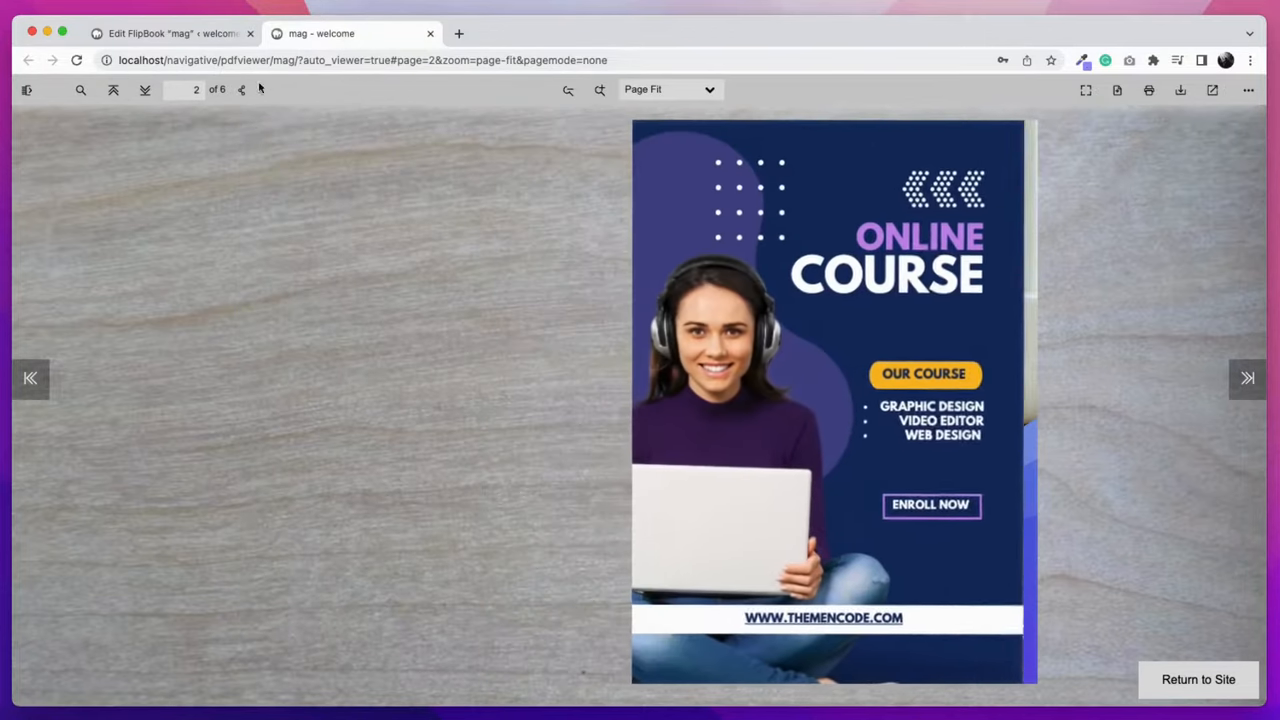
left_click(1248, 378)
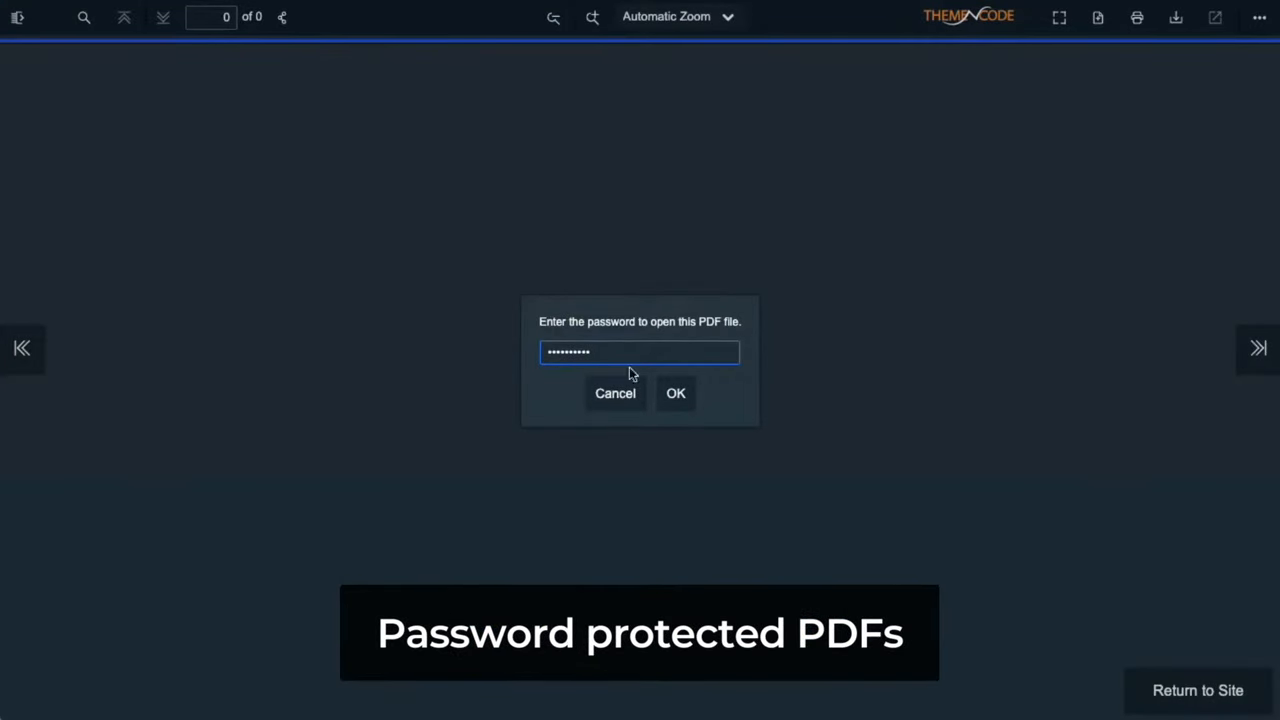
Unlock the password-protected PDF and turn to the spread with fillable question fields
left_click(676, 392)
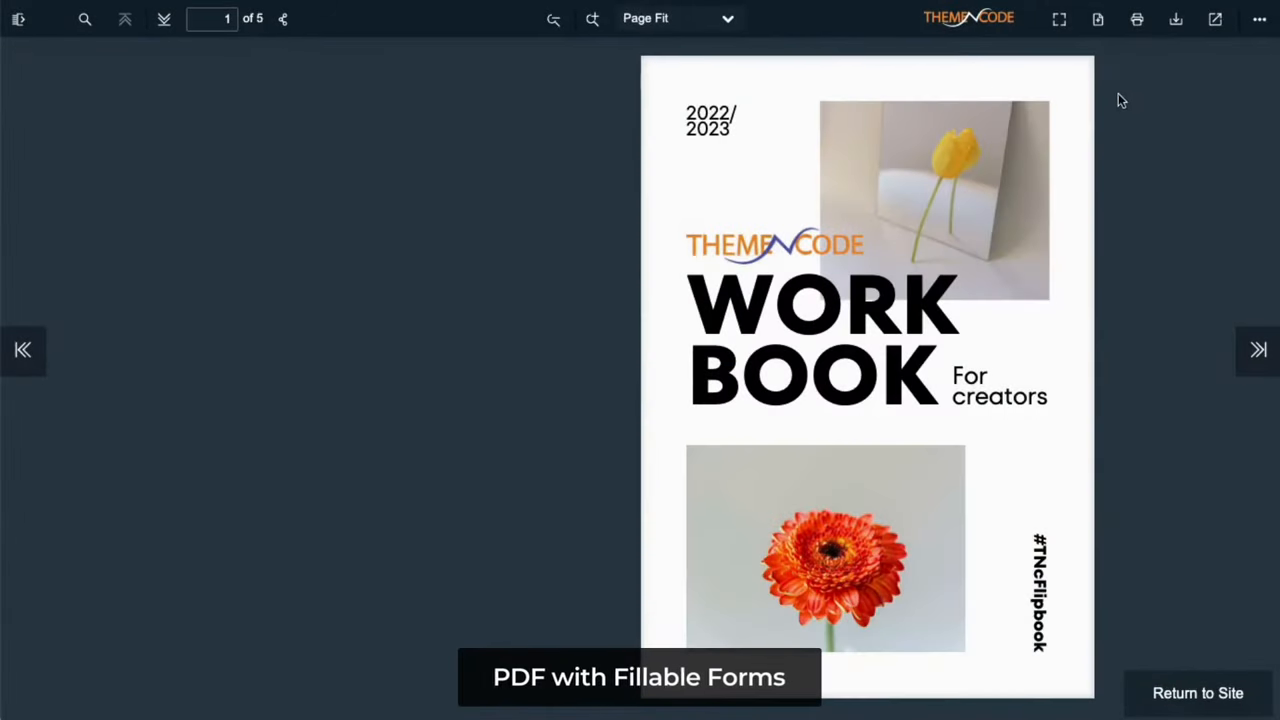
left_click(1256, 348)
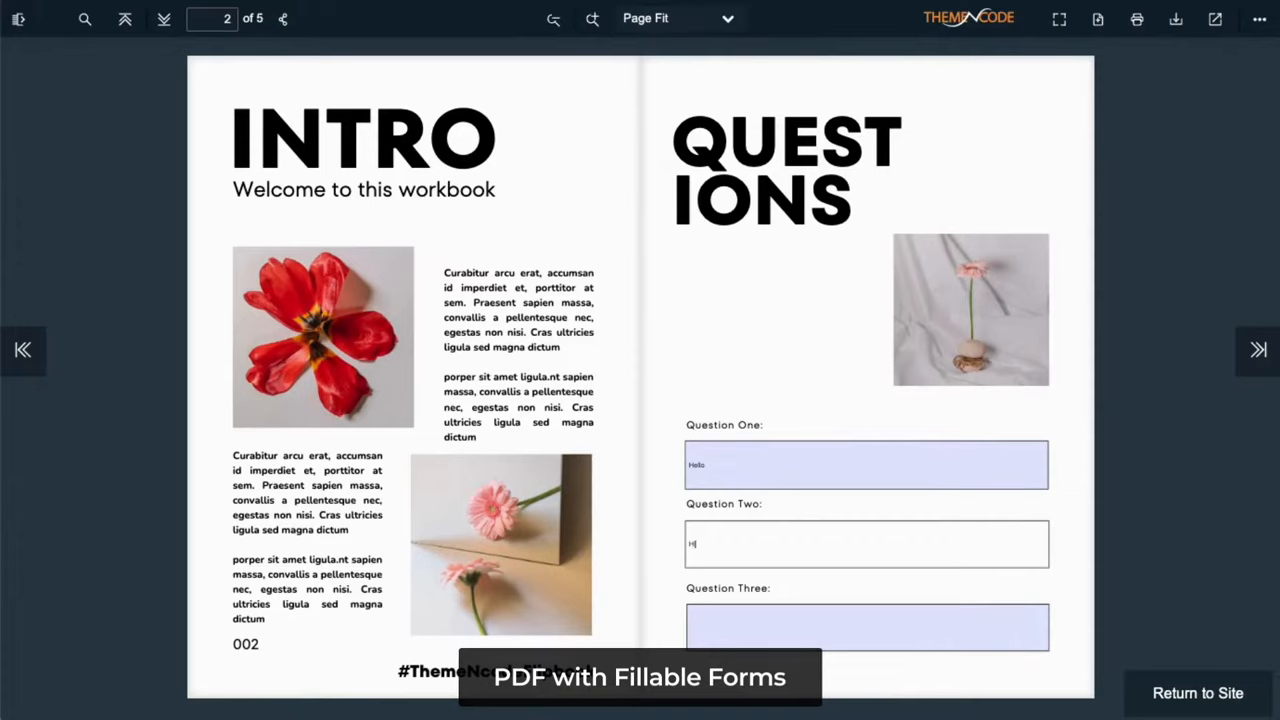
left_click(124, 18)
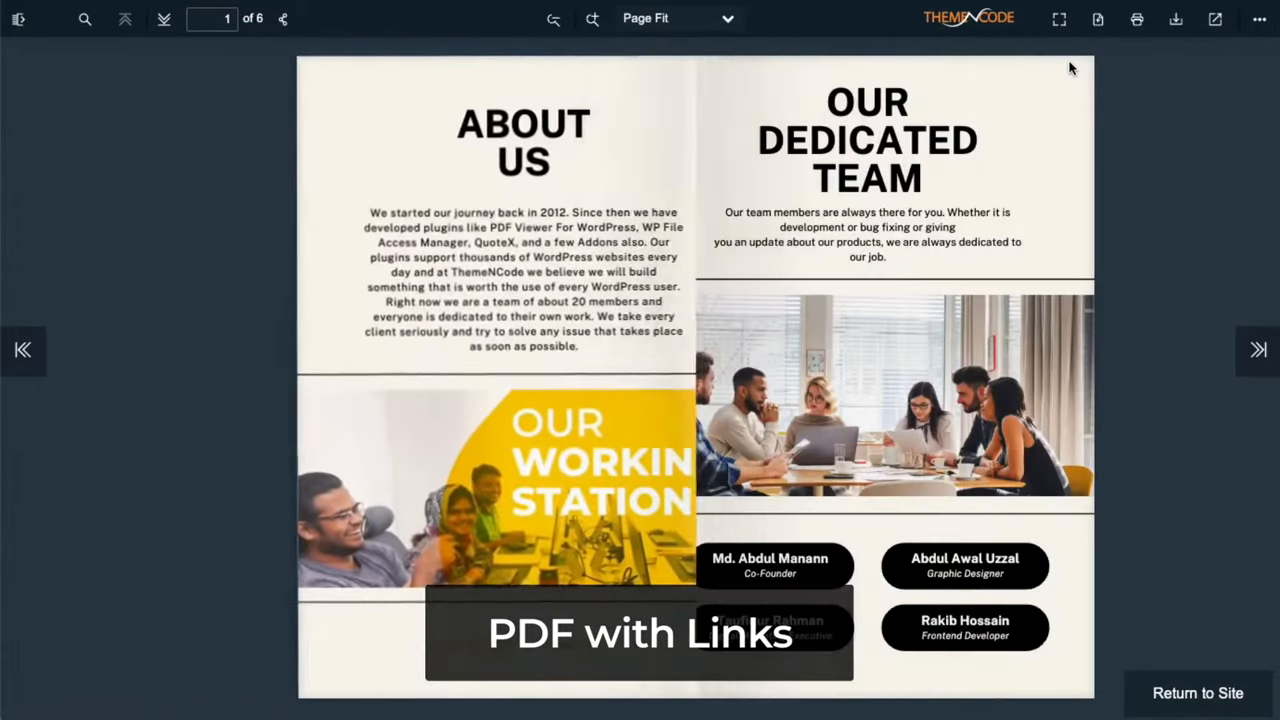
Jump to the Page Two bookmark from the outline and show the More menu's hidden print option
left_click(56, 56)
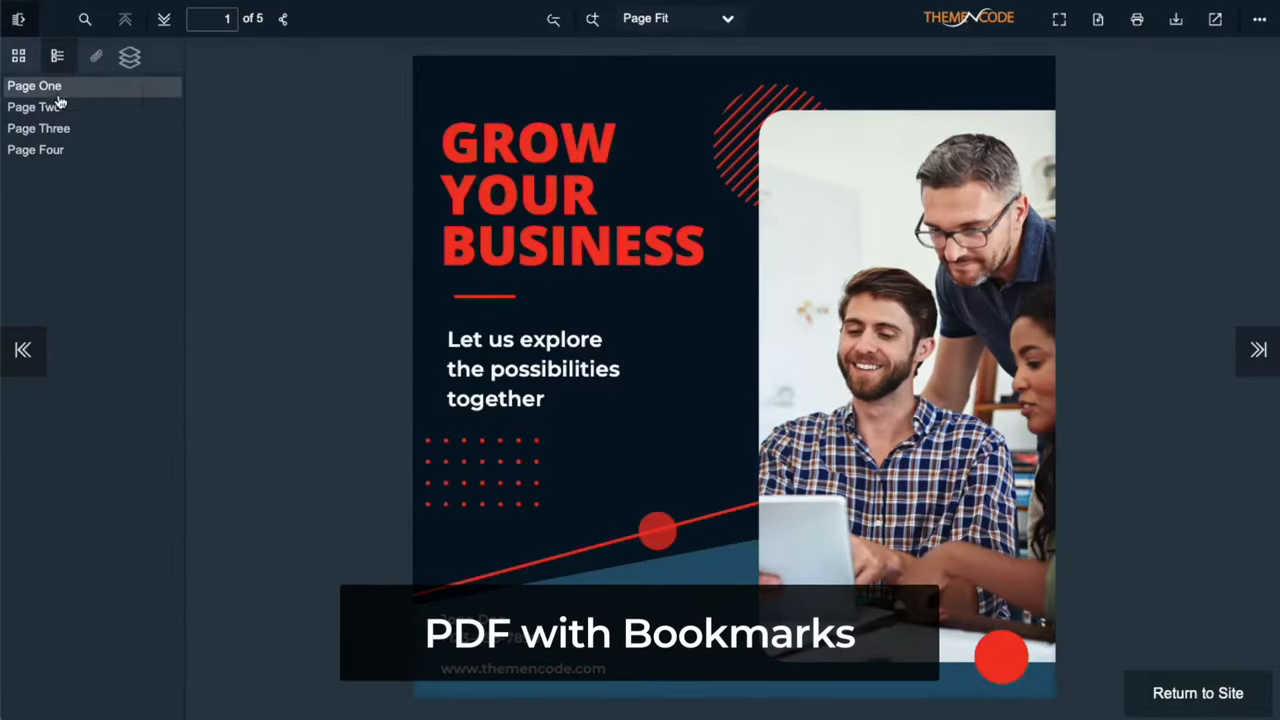
left_click(34, 108)
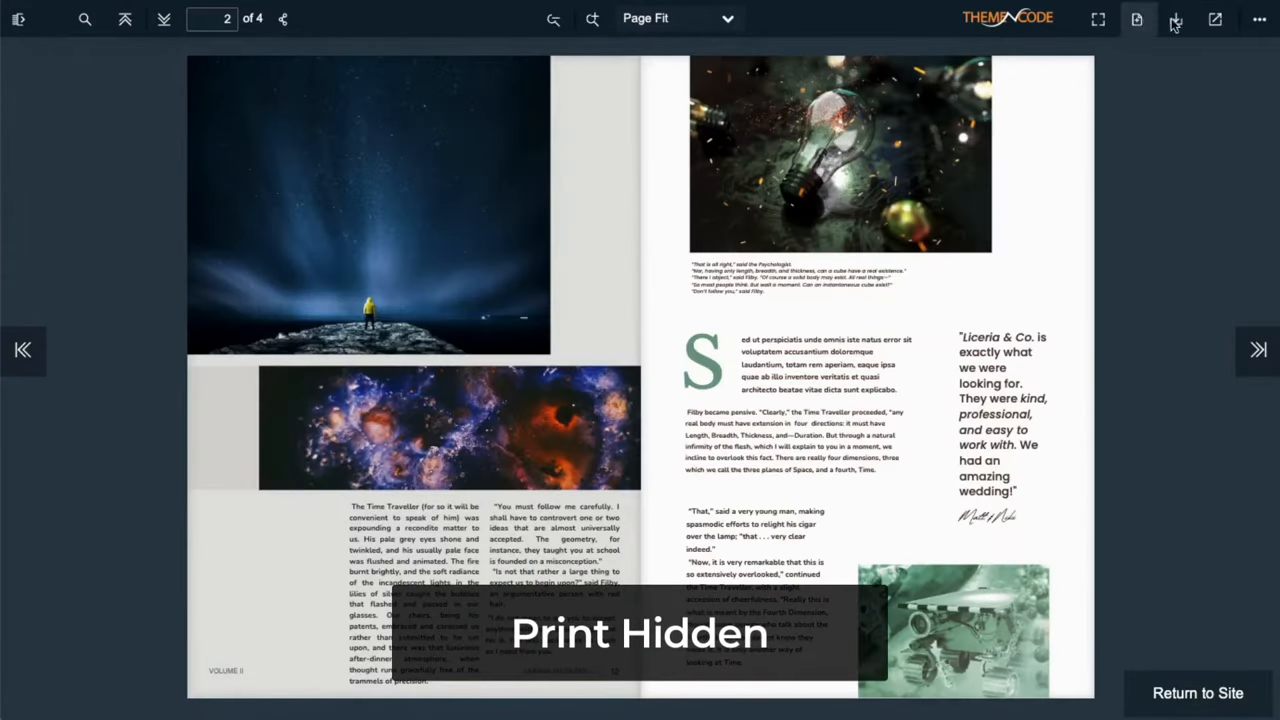
left_click(1260, 18)
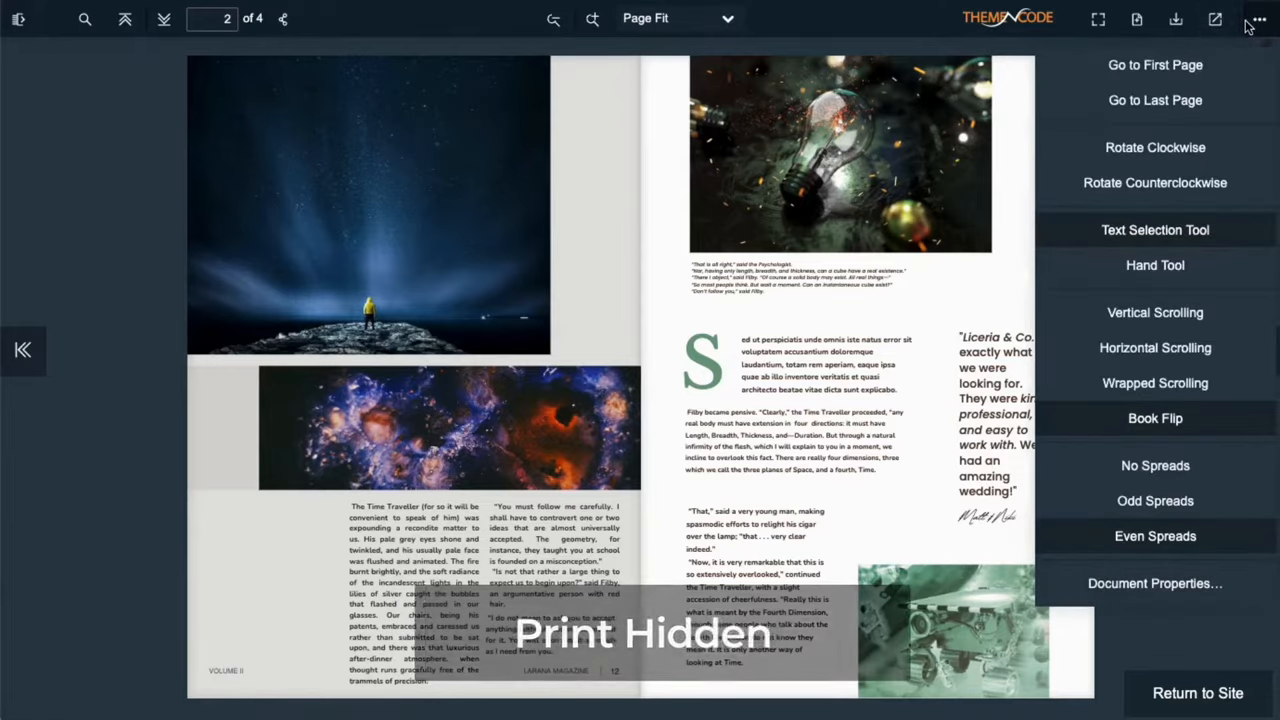
left_click(1196, 692)
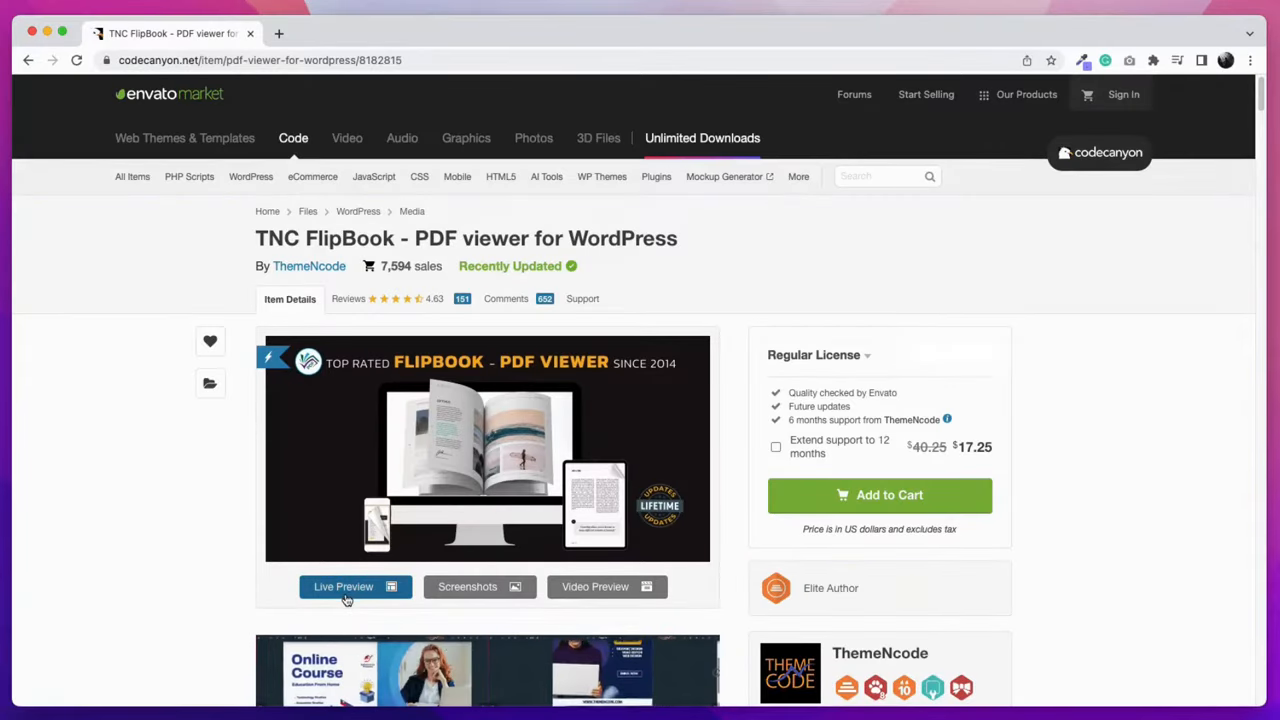
Launch the live preview's Try Your Own PDF demo and set zoom to Page Fit
left_click(344, 586)
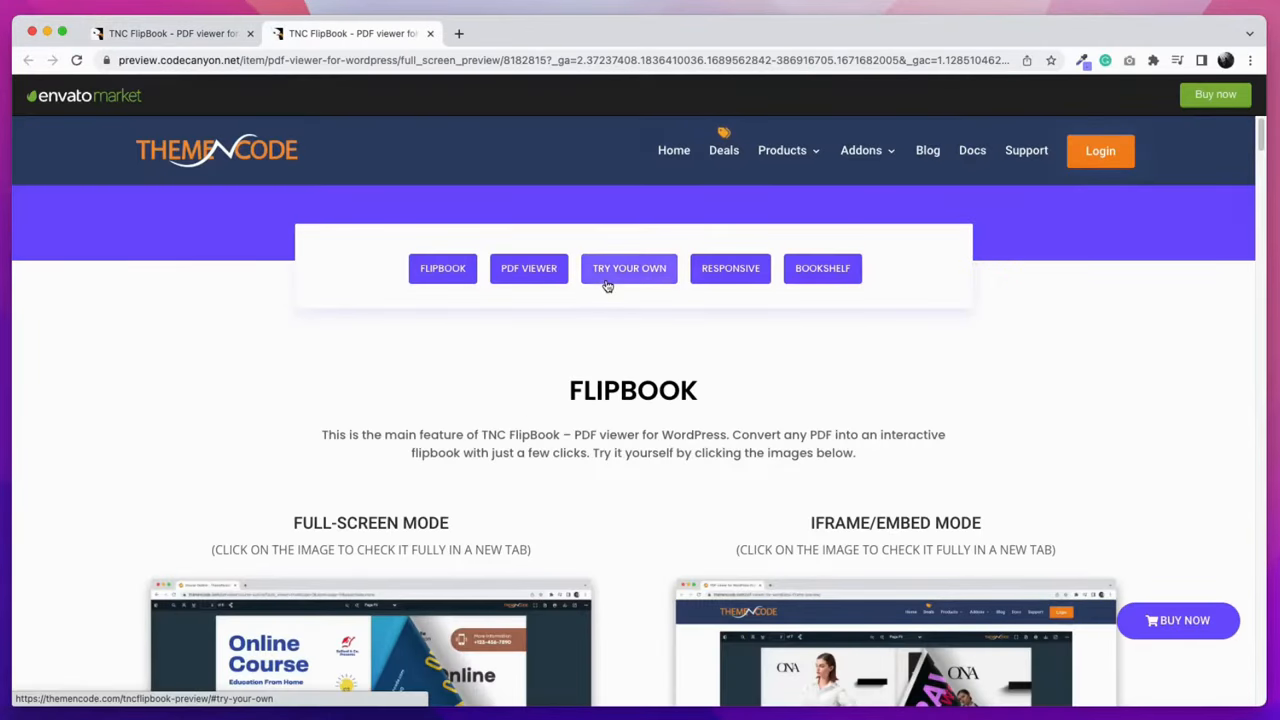
left_click(628, 268)
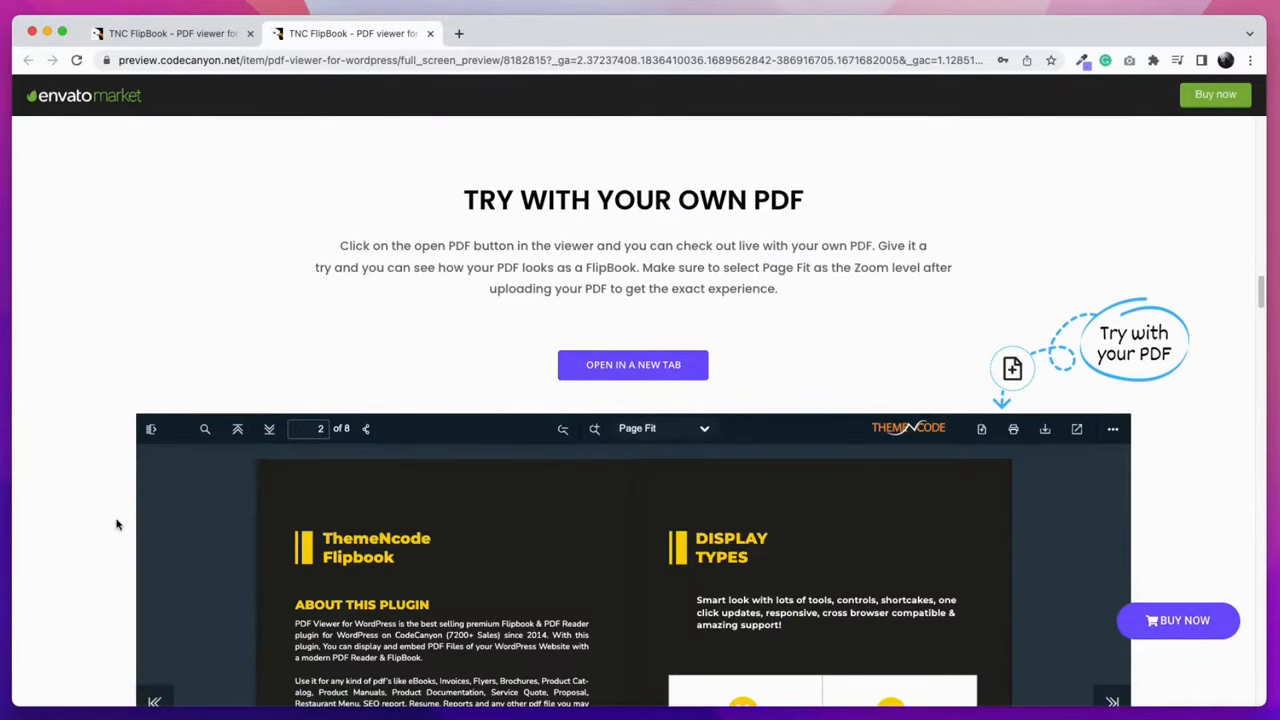
scroll("down", 3)
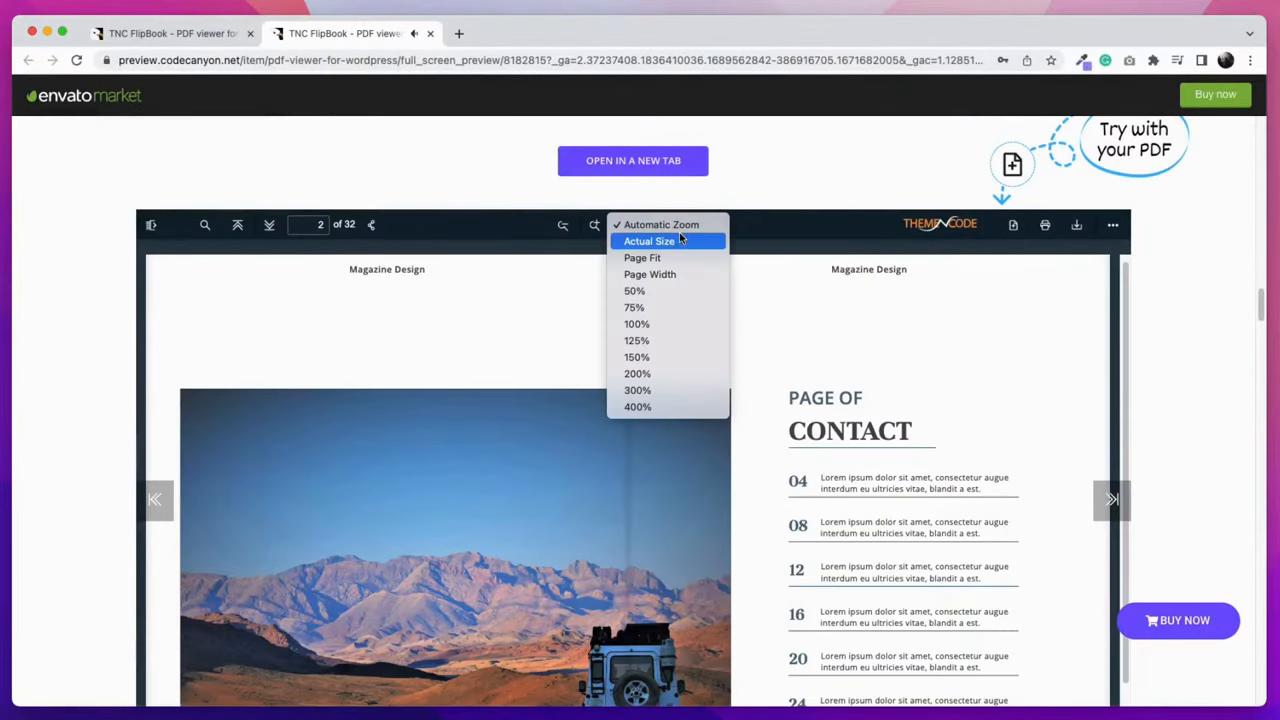
left_click(650, 274)
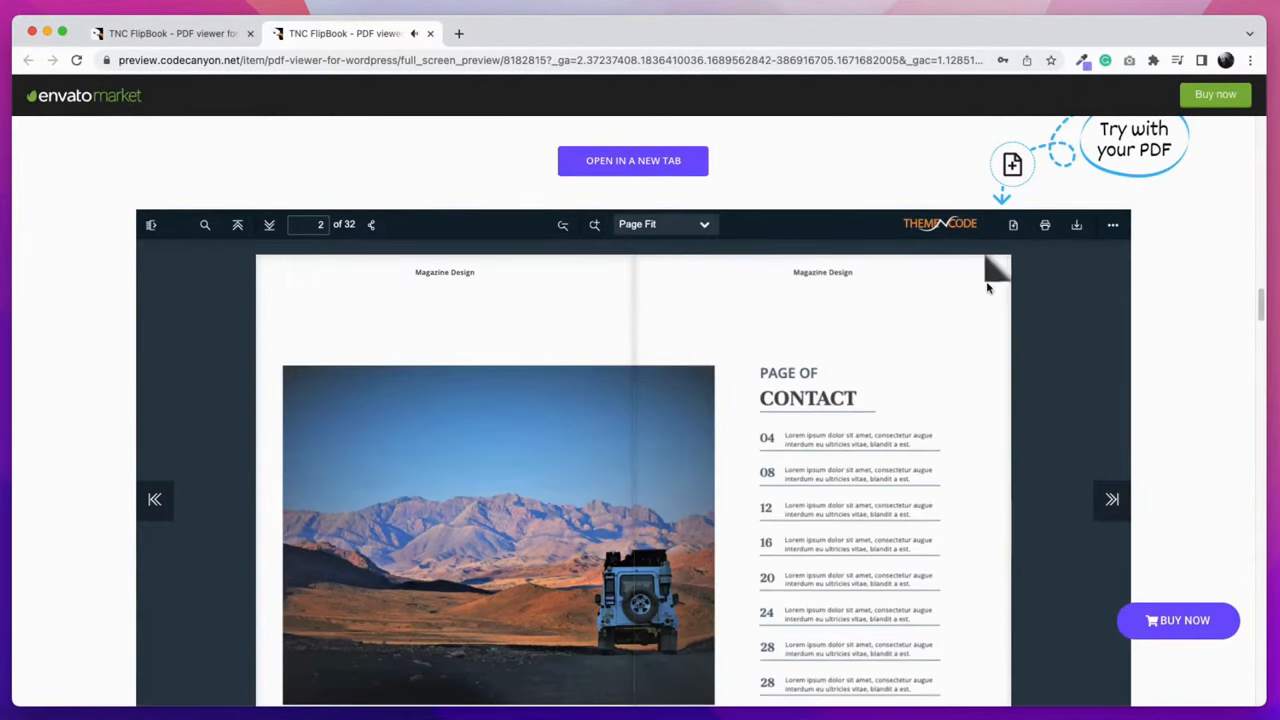
scroll("down", 3)
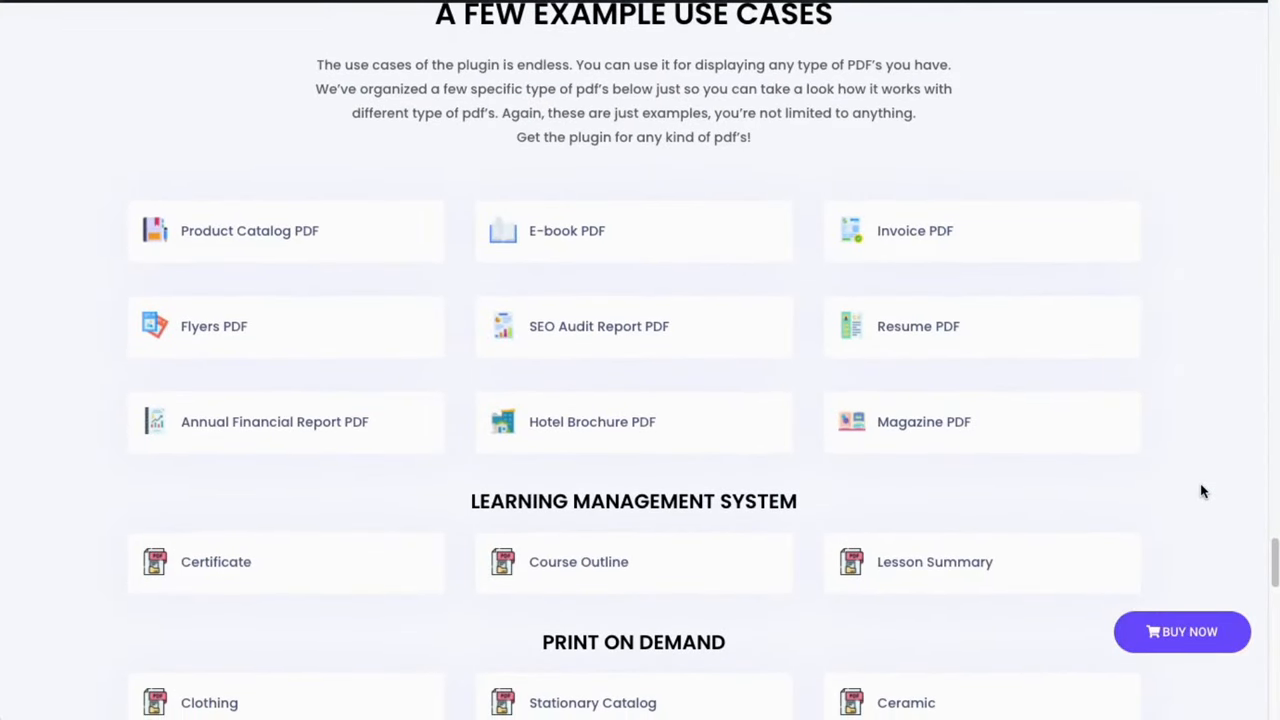
scroll("down", 3)
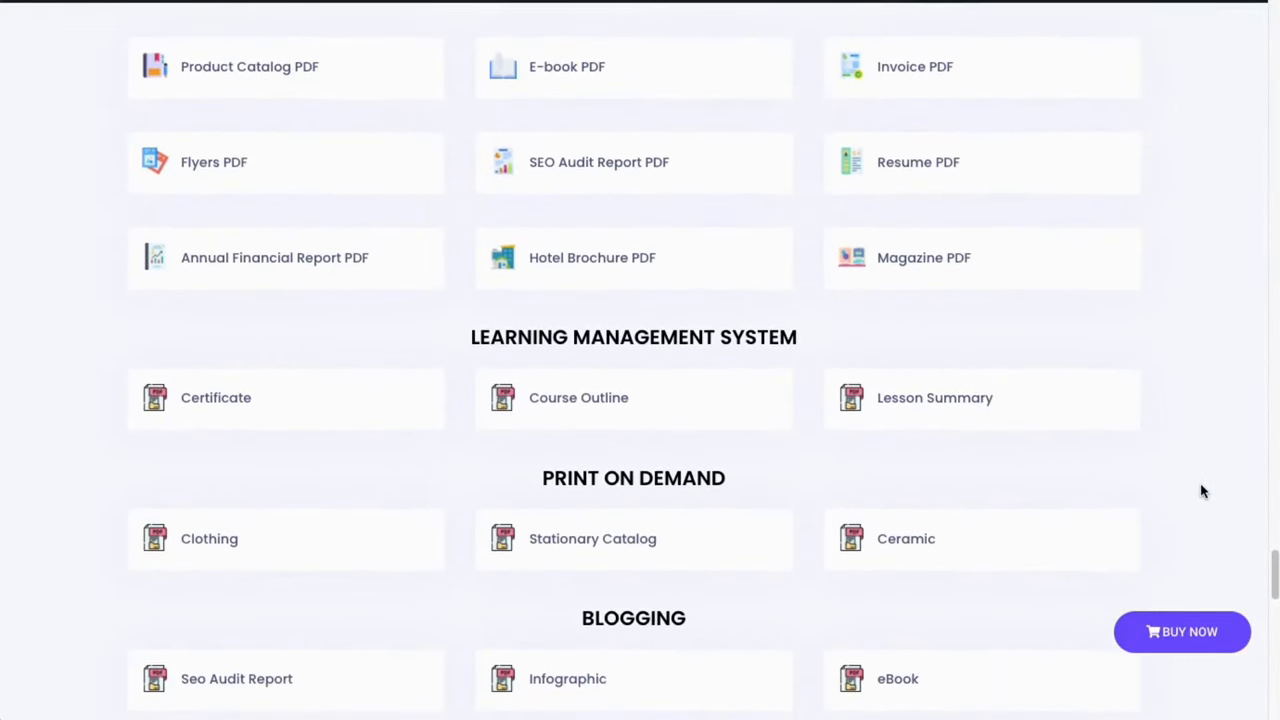
scroll("down", 3)
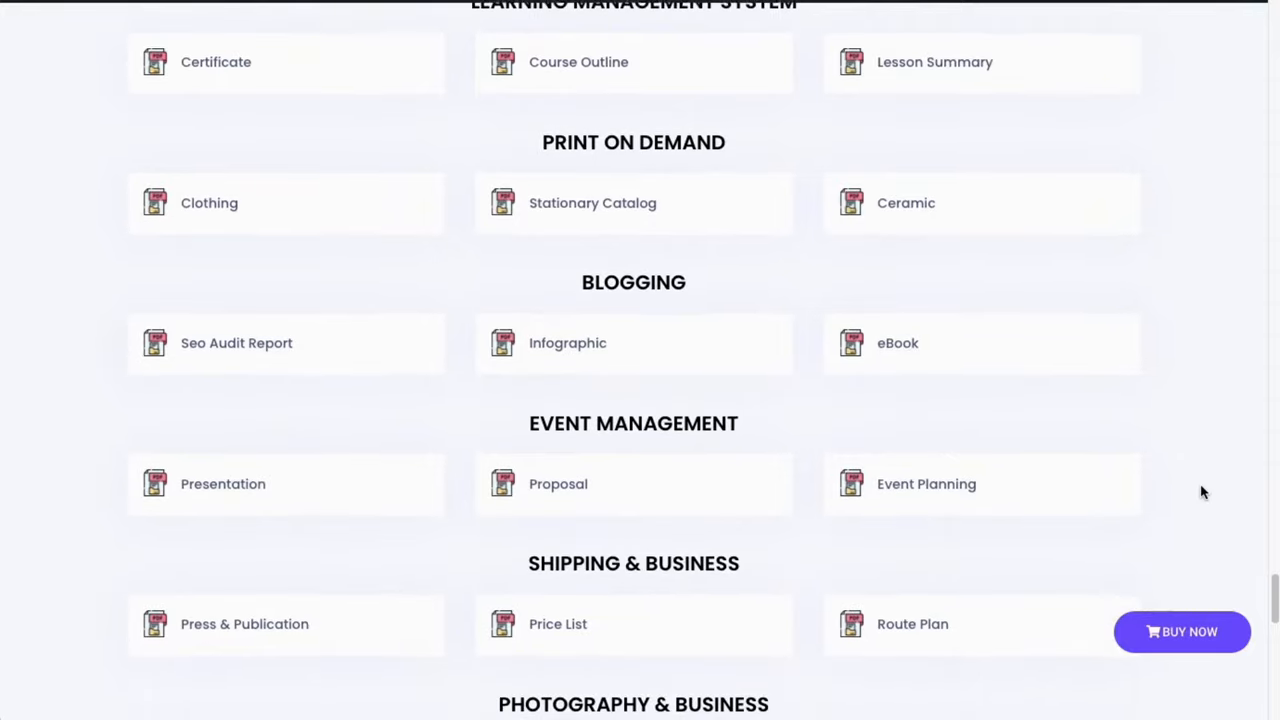